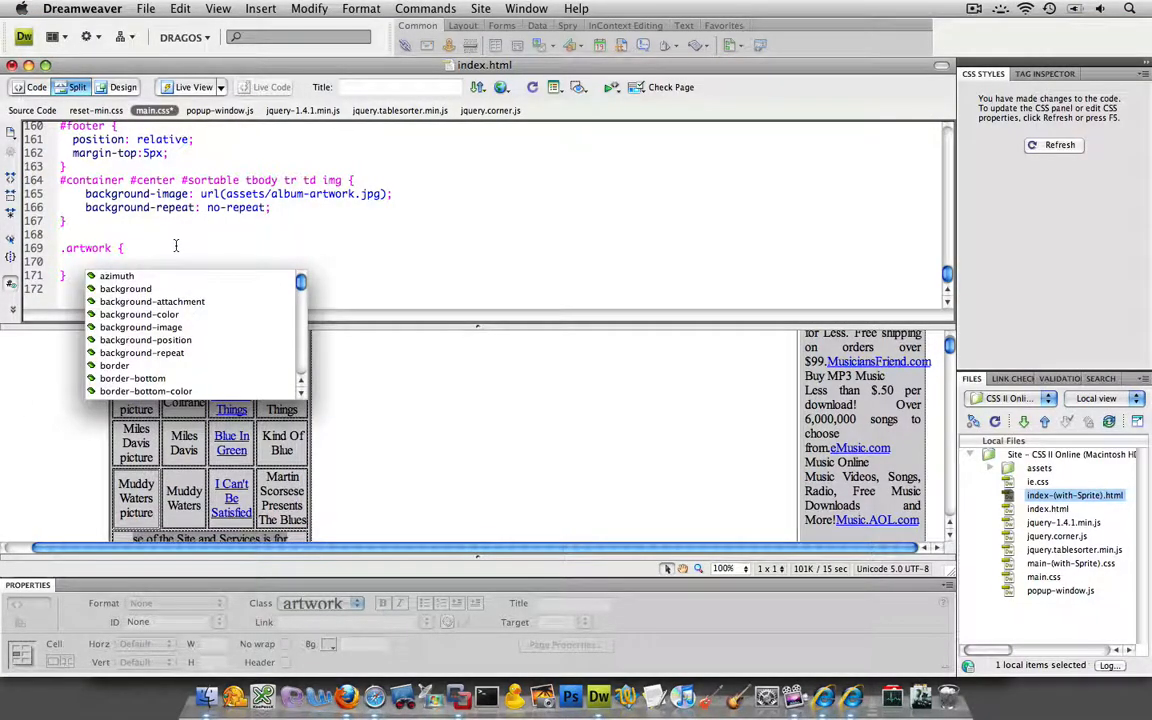
pyautogui.moveTo(703, 291)
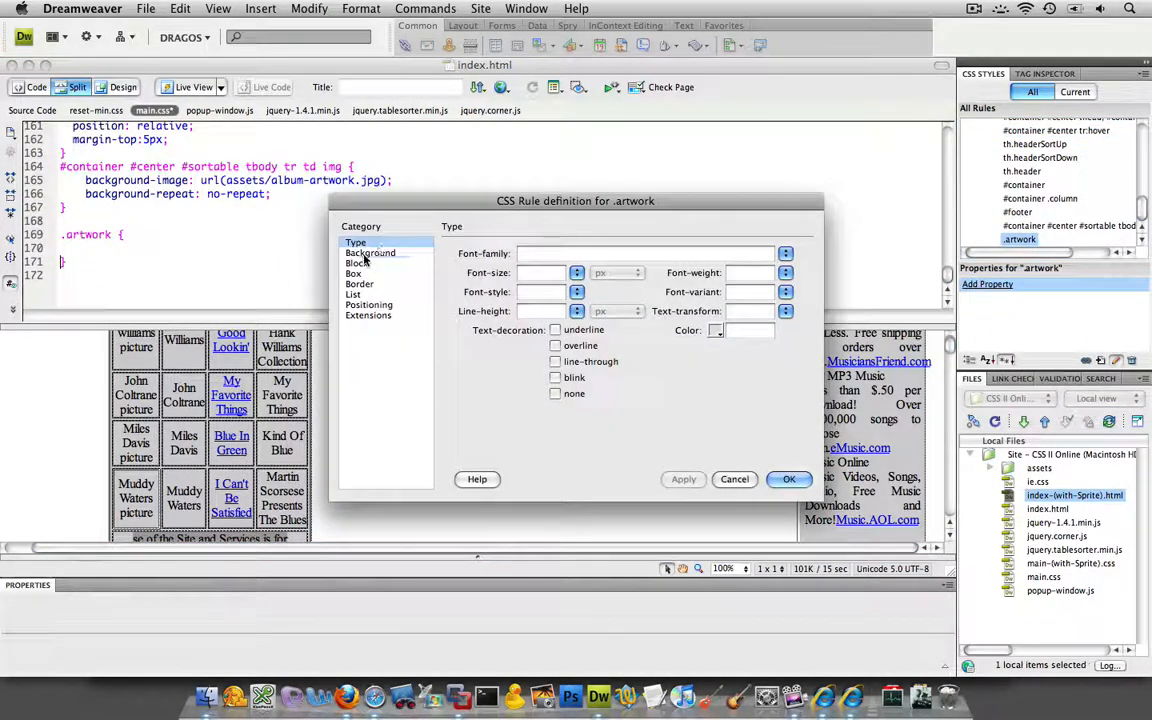
# Set the .artwork background image to assets/album-artwork.jpg
pyautogui.click(370, 252)
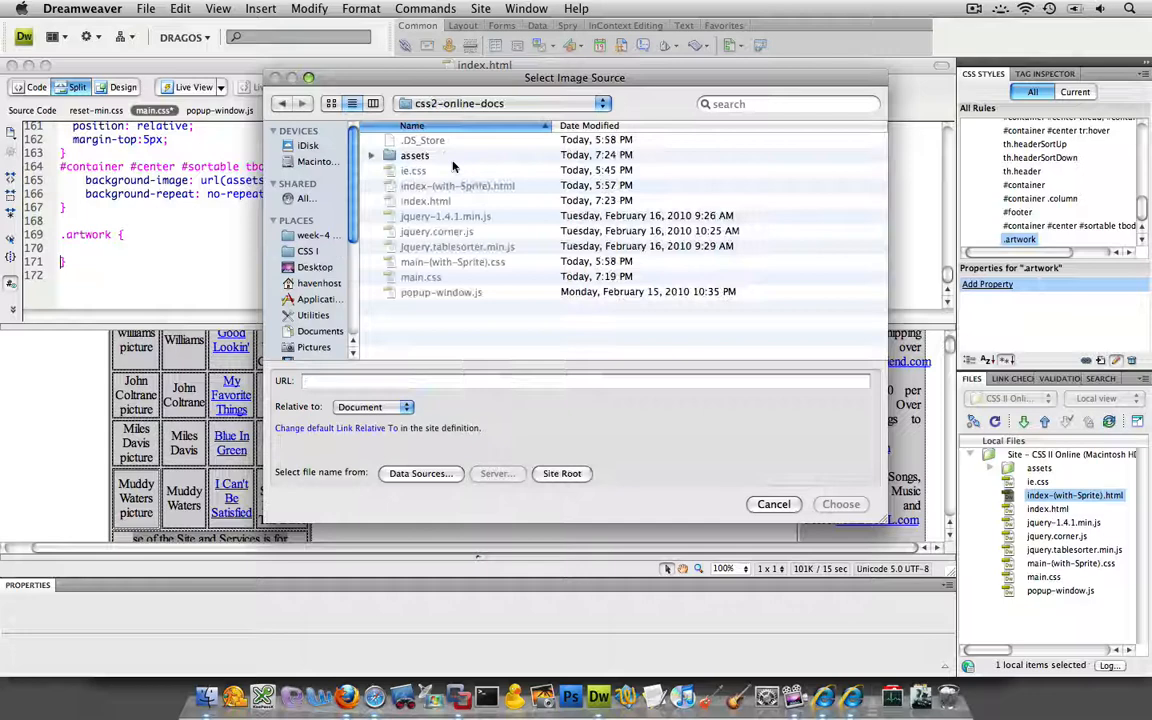
pyautogui.doubleClick(414, 155)
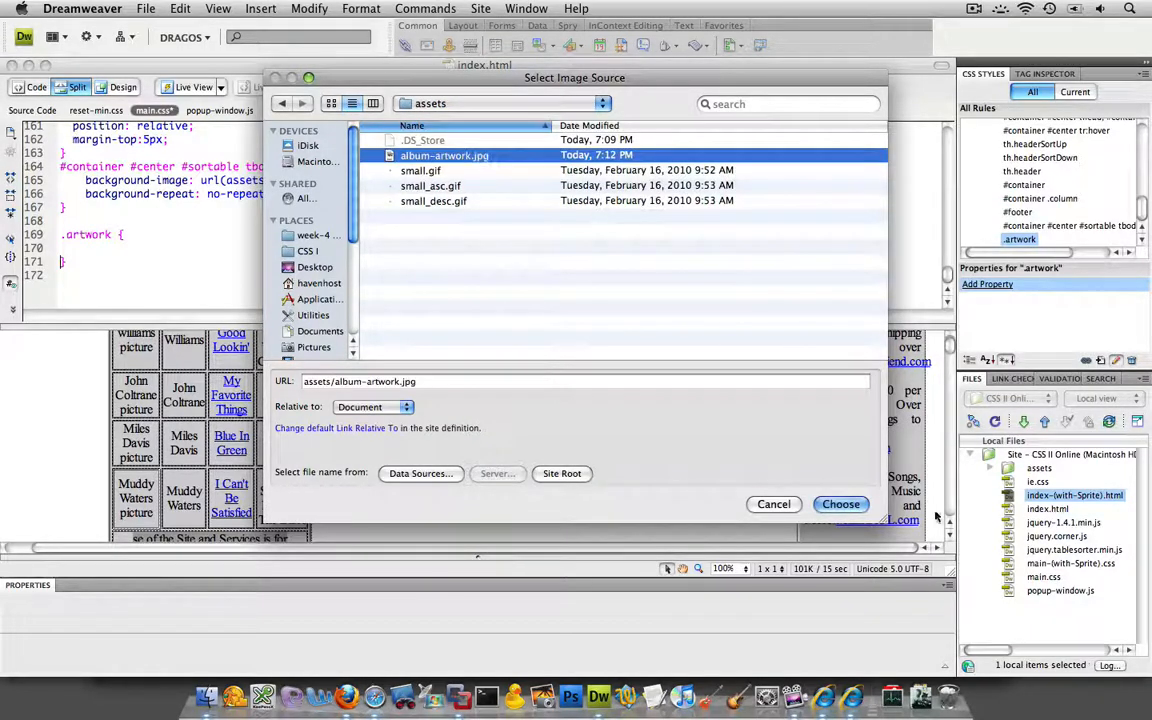
pyautogui.click(840, 504)
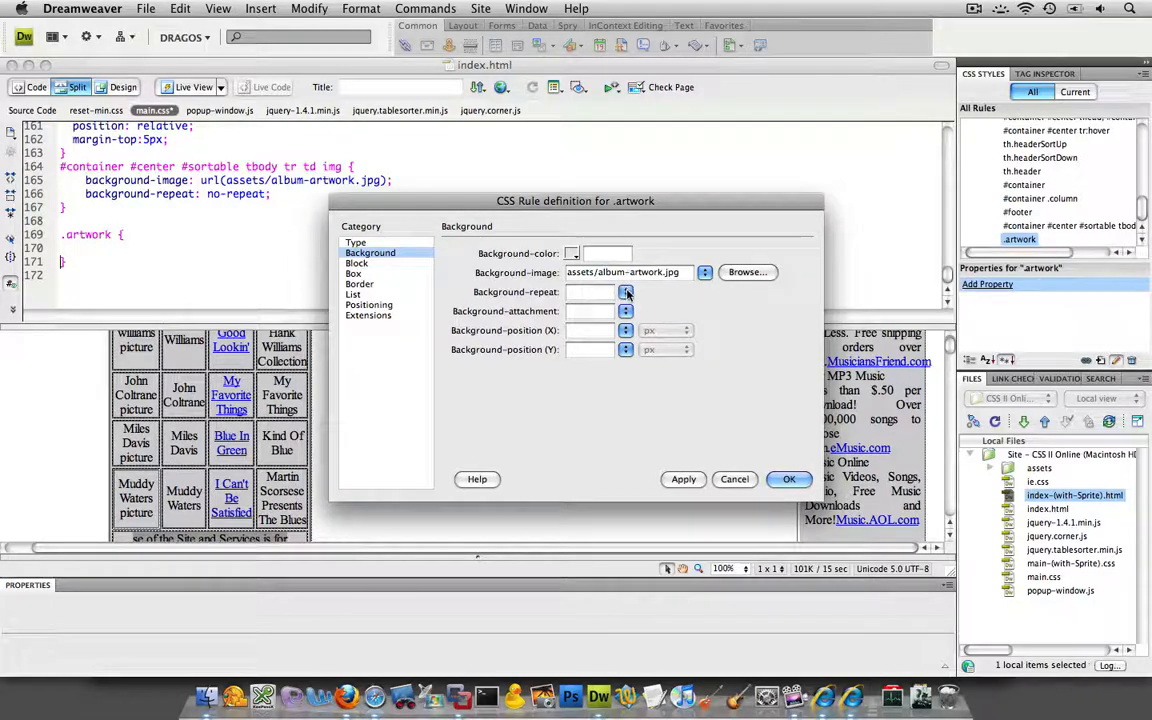
# Set .artwork background-repeat to no-repeat, leaving the position fields empty
pyautogui.click(626, 291)
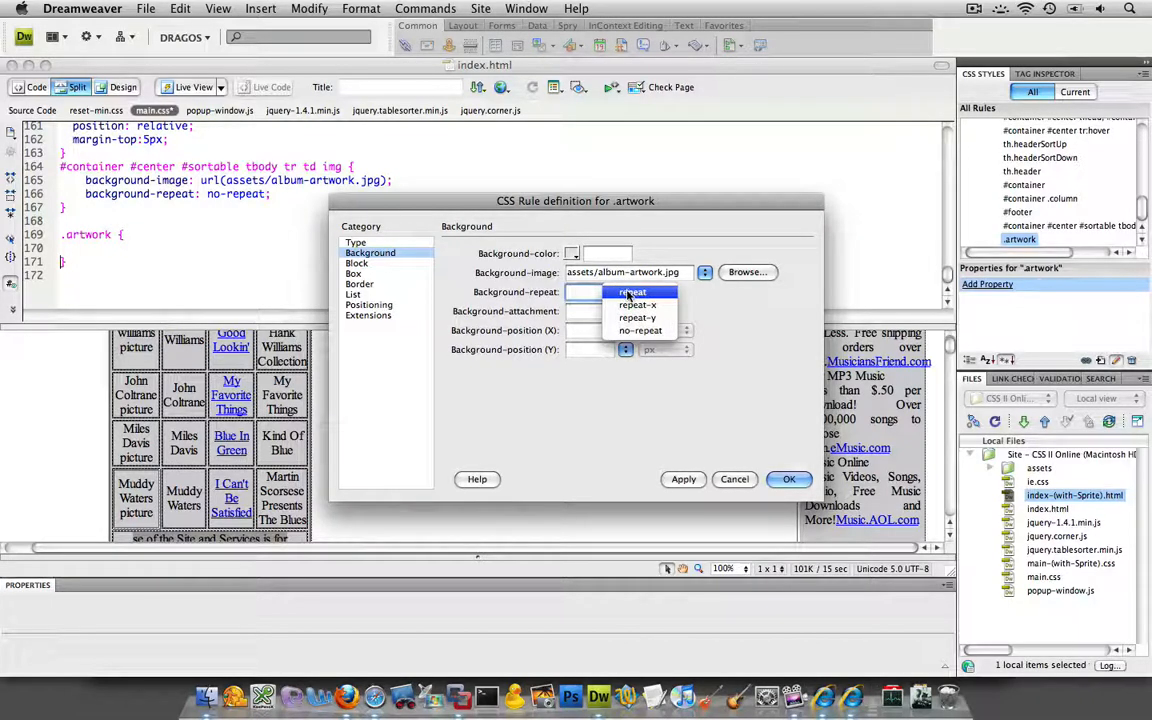
pyautogui.click(639, 330)
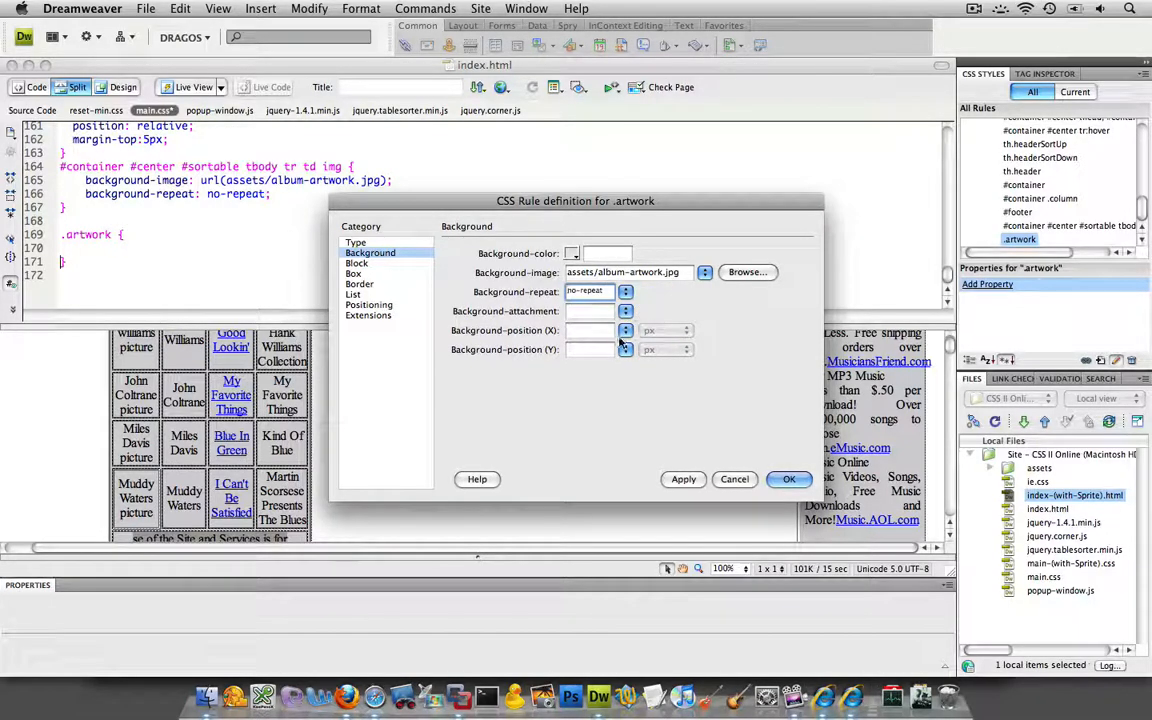
pyautogui.click(590, 330)
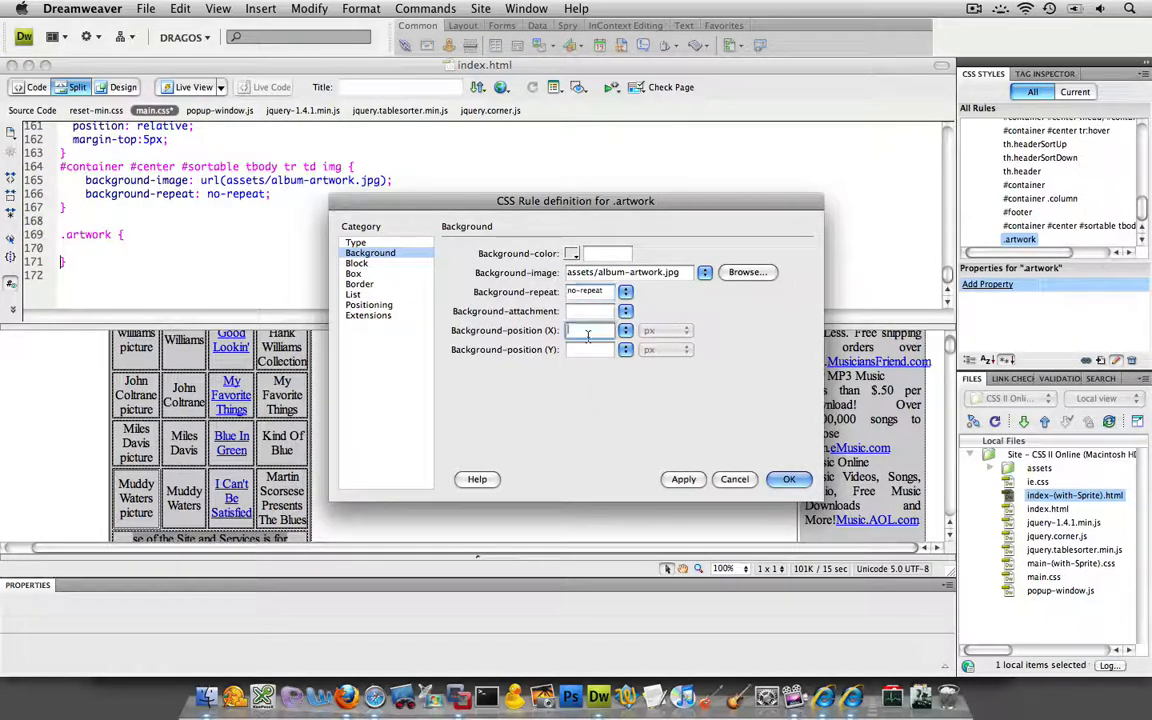
pyautogui.write('0')
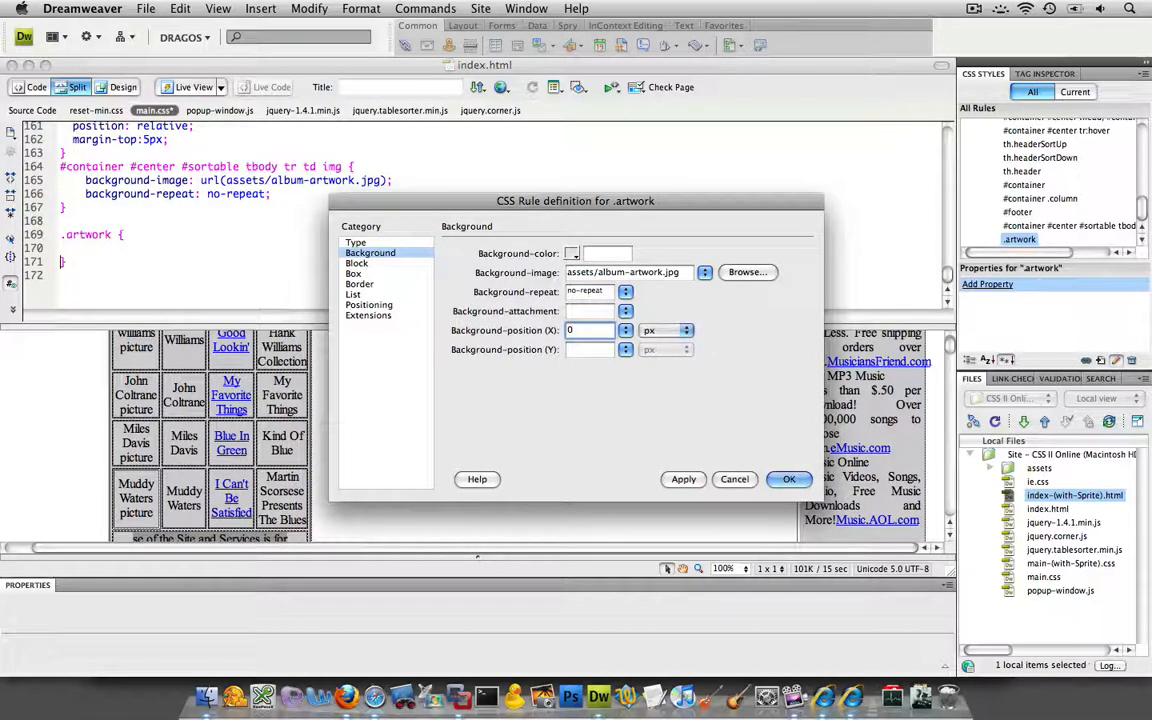
pyautogui.click(590, 330)
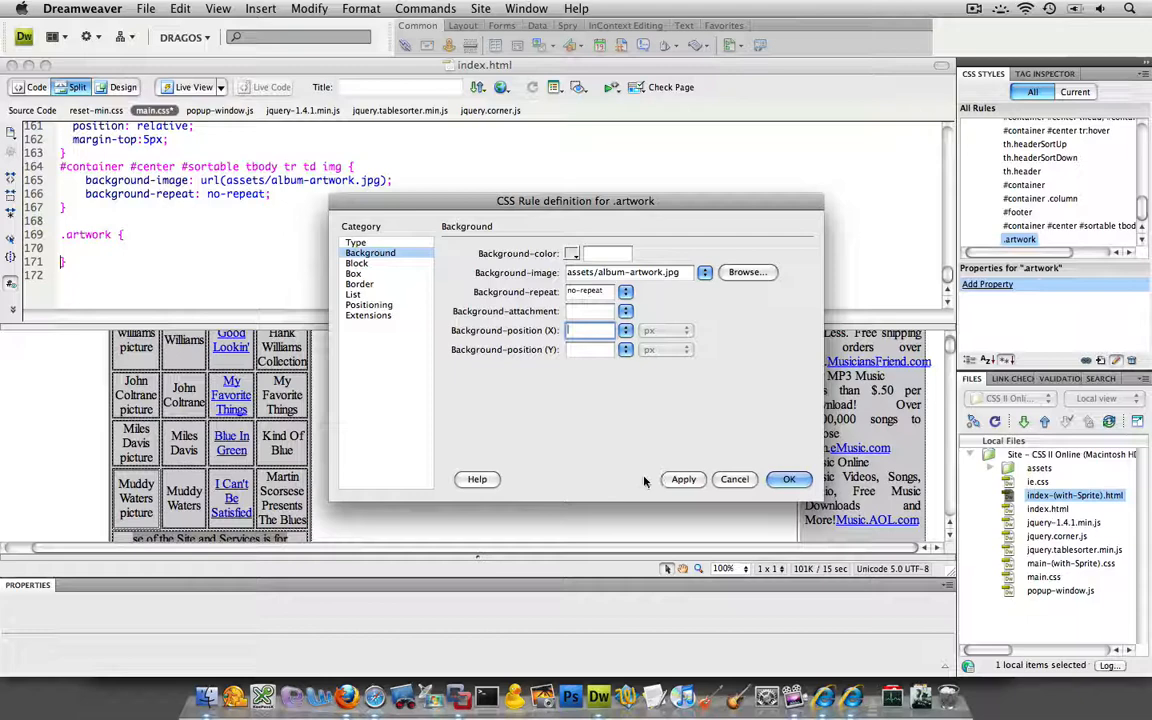
# Apply the background settings to .artwork and close the rule definition
pyautogui.click(683, 479)
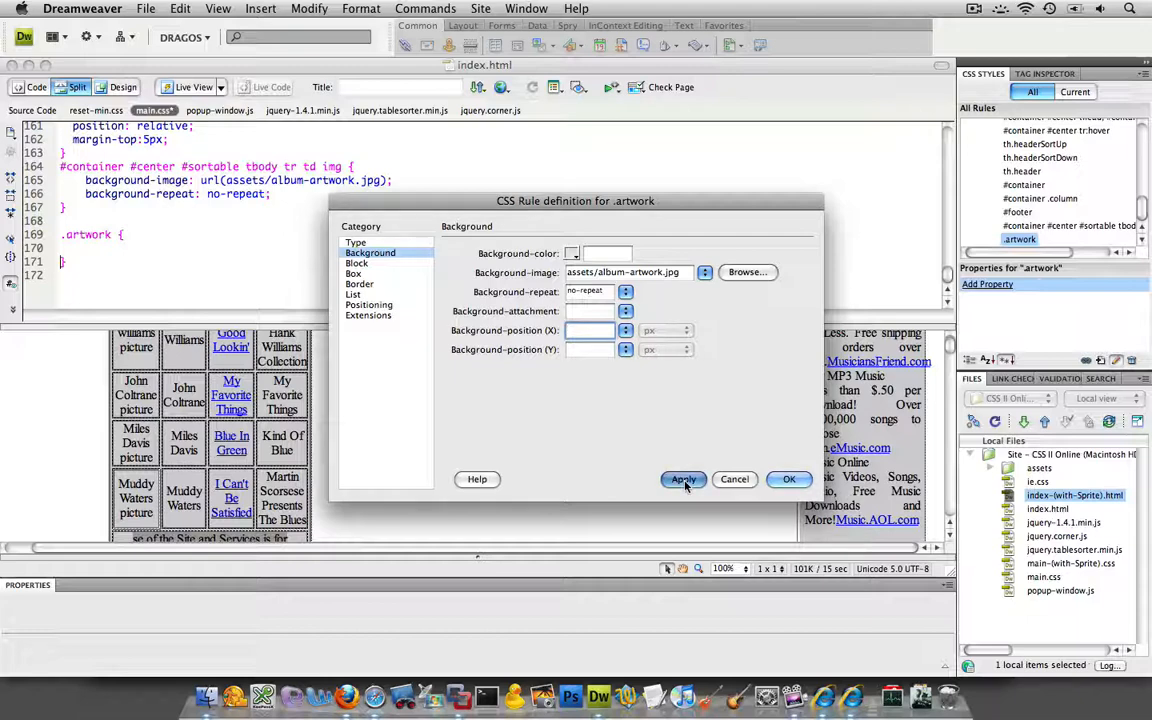
pyautogui.click(683, 479)
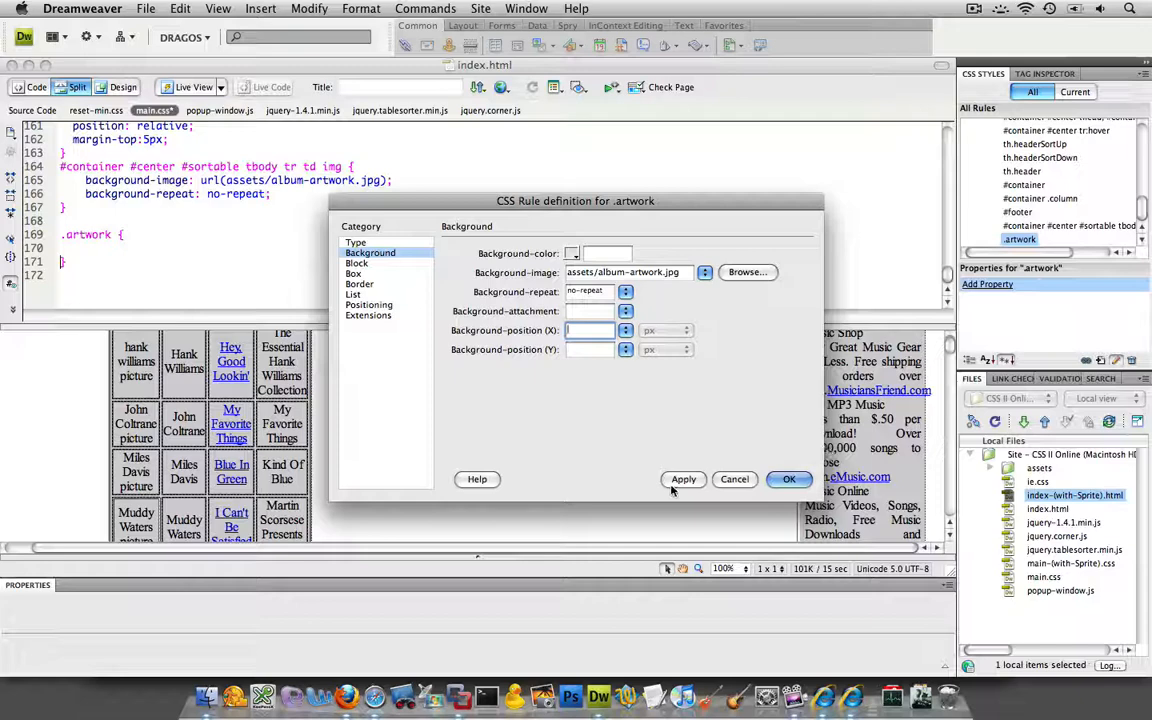
pyautogui.click(789, 479)
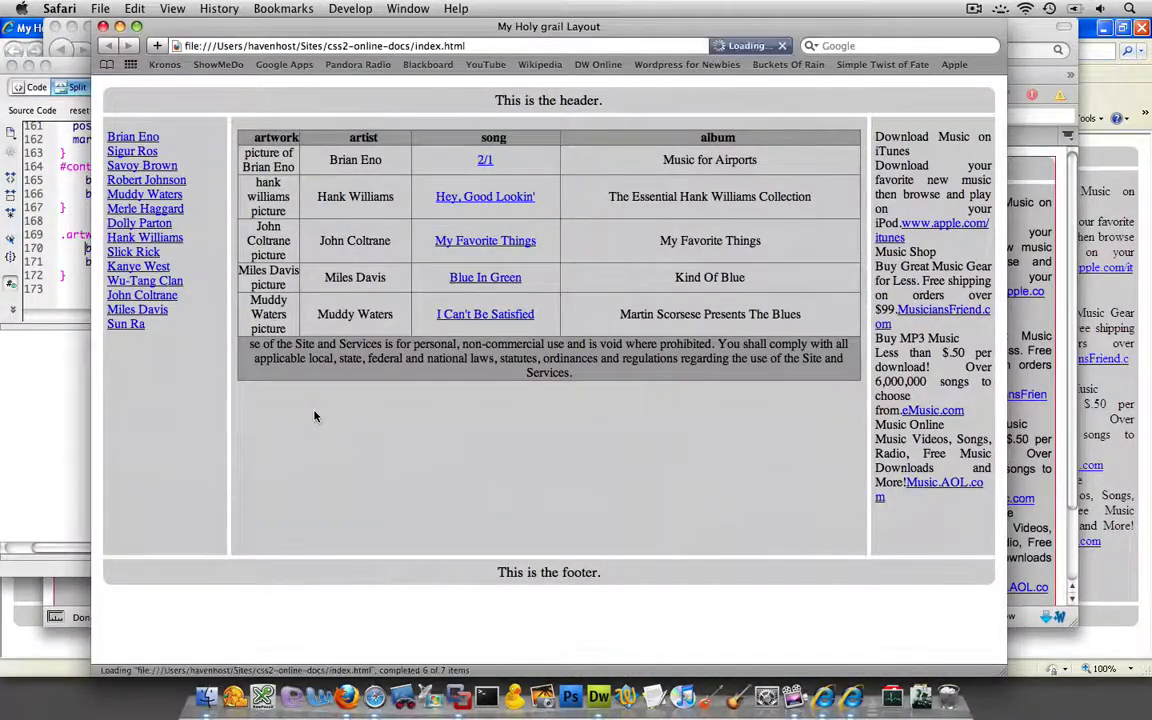
pyautogui.moveTo(585, 170)
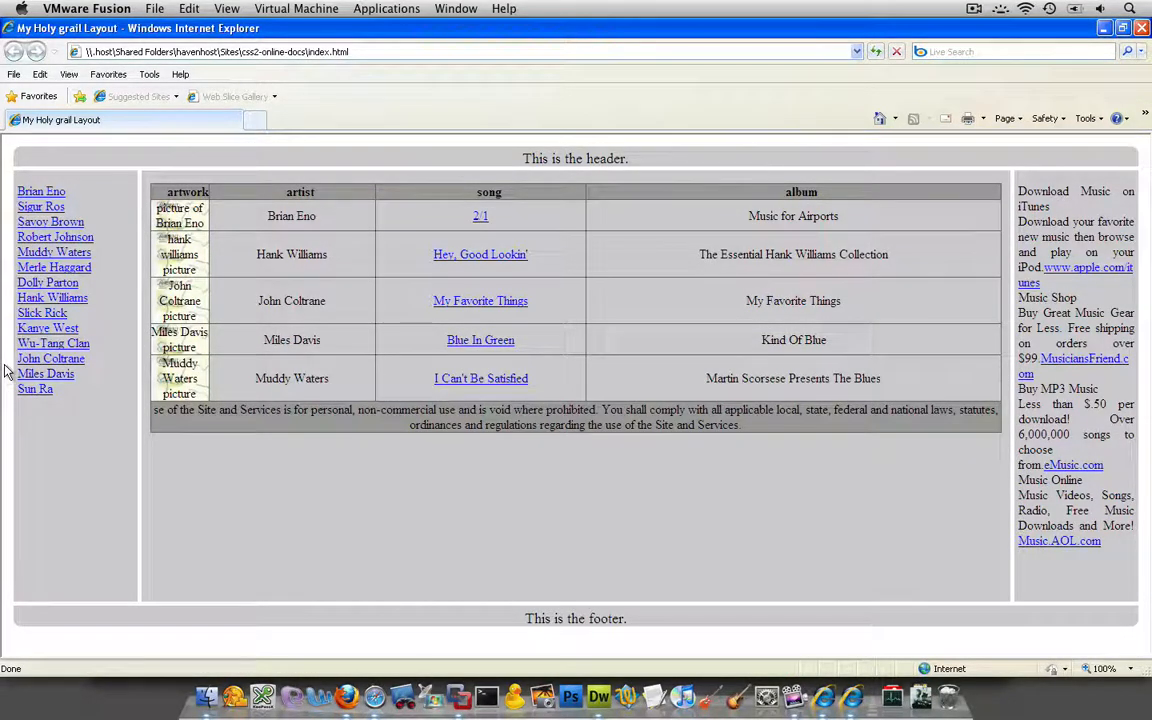
pyautogui.moveTo(48, 328)
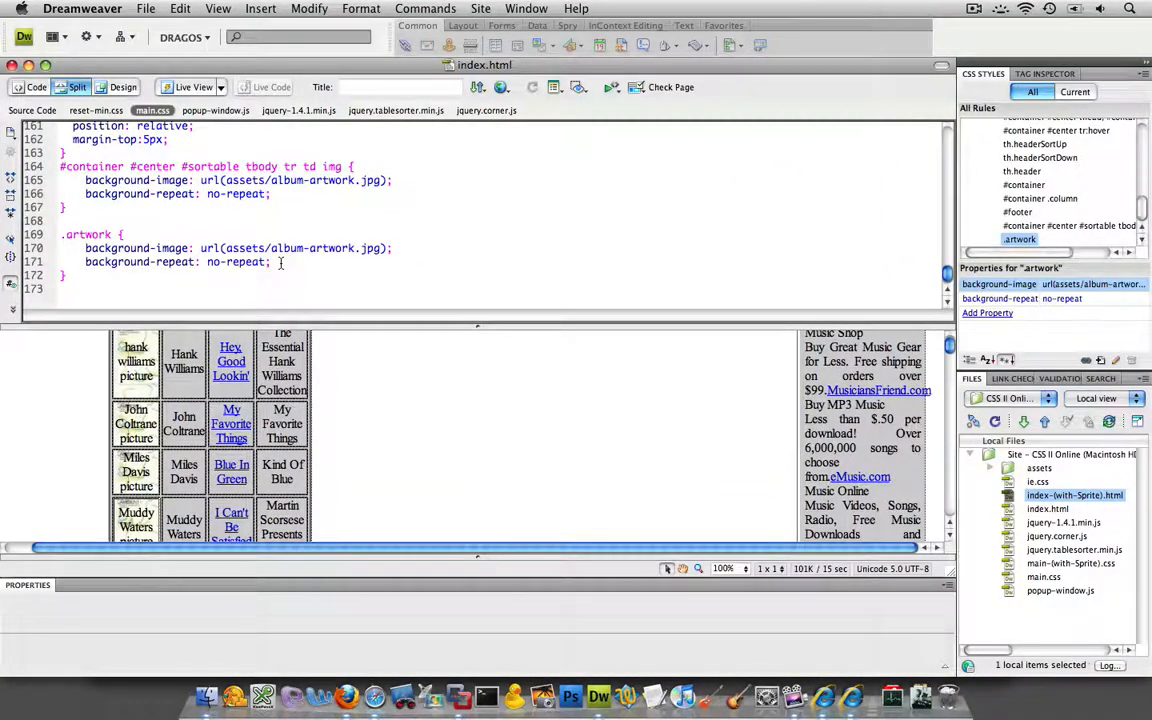
# Add a text-indent declaration under background-repeat, starting a negative value
pyautogui.write('text')
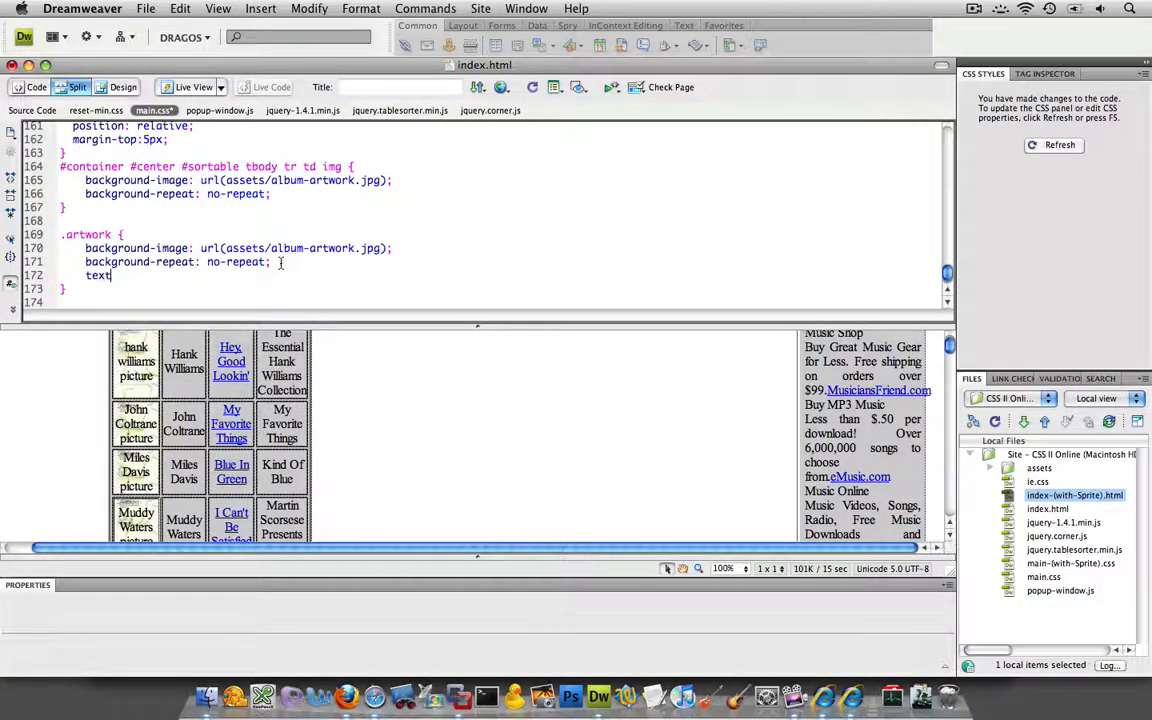
pyautogui.write('-indent')
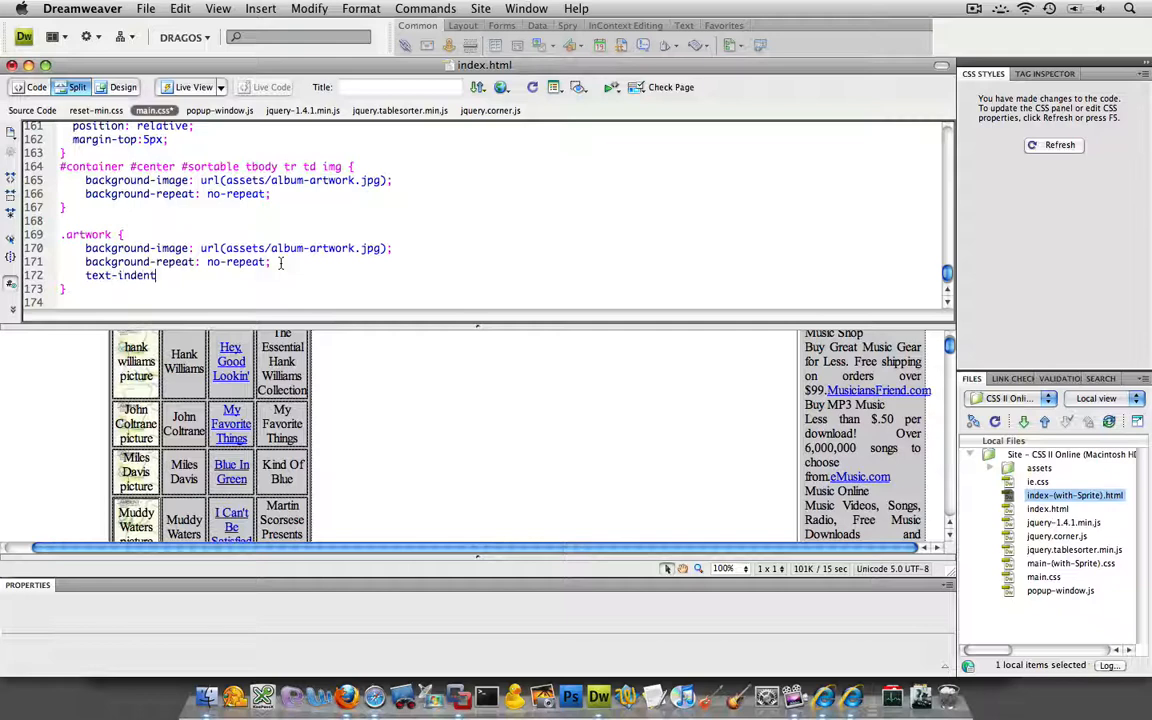
pyautogui.write('-')
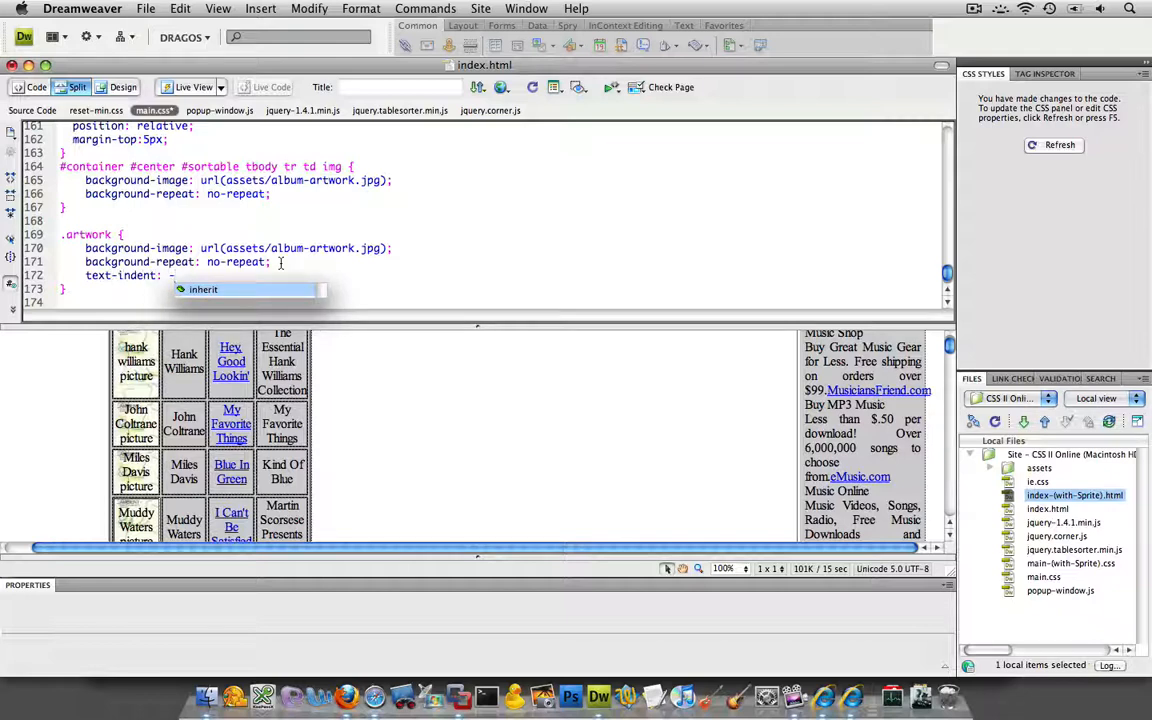